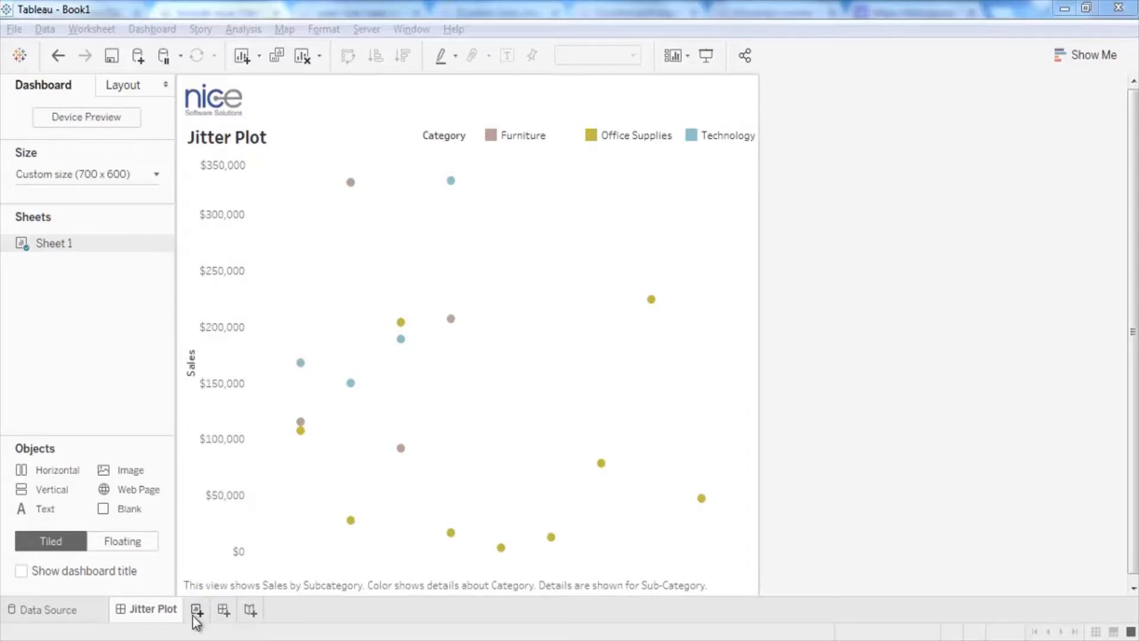
Add a new blank worksheet, Sheet 2, next to the Jitter Plot dashboard.
left_click(196, 609)
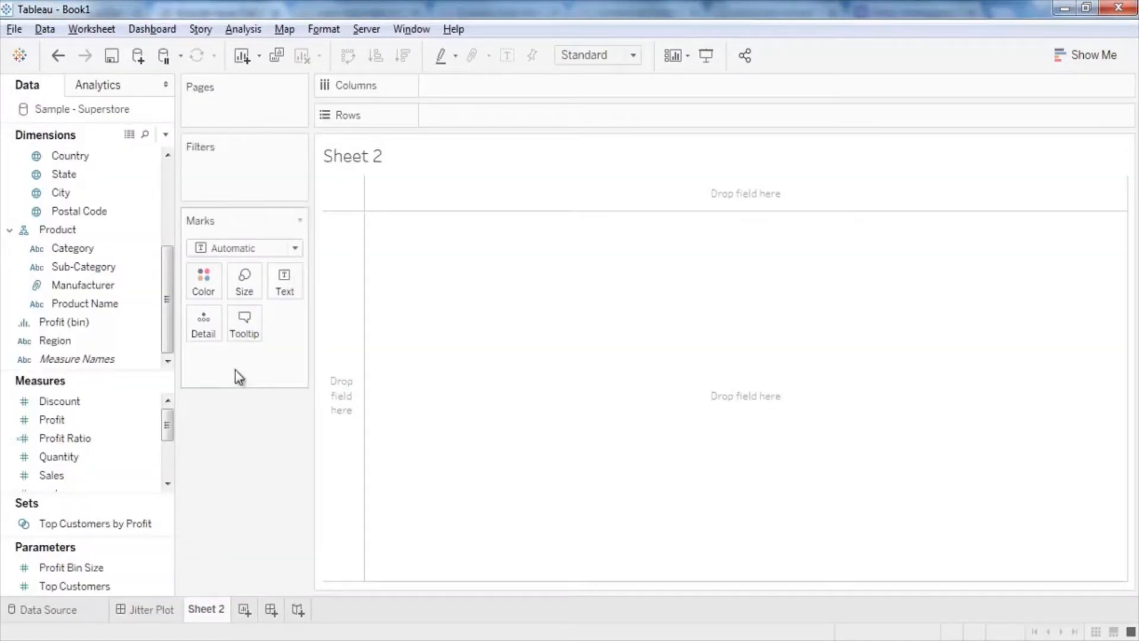
Place Sub-Category on Detail and SUM(Sales) on Rows, forming one stacked sales bar.
left_click(83, 267)
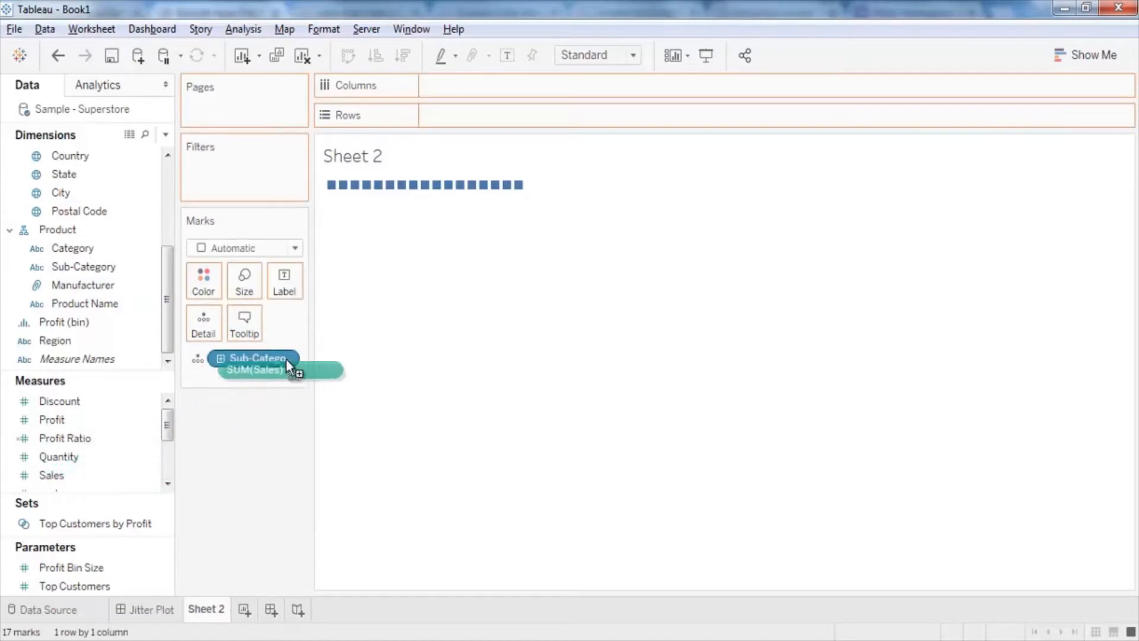
left_click_drag(254, 363, 479, 115)
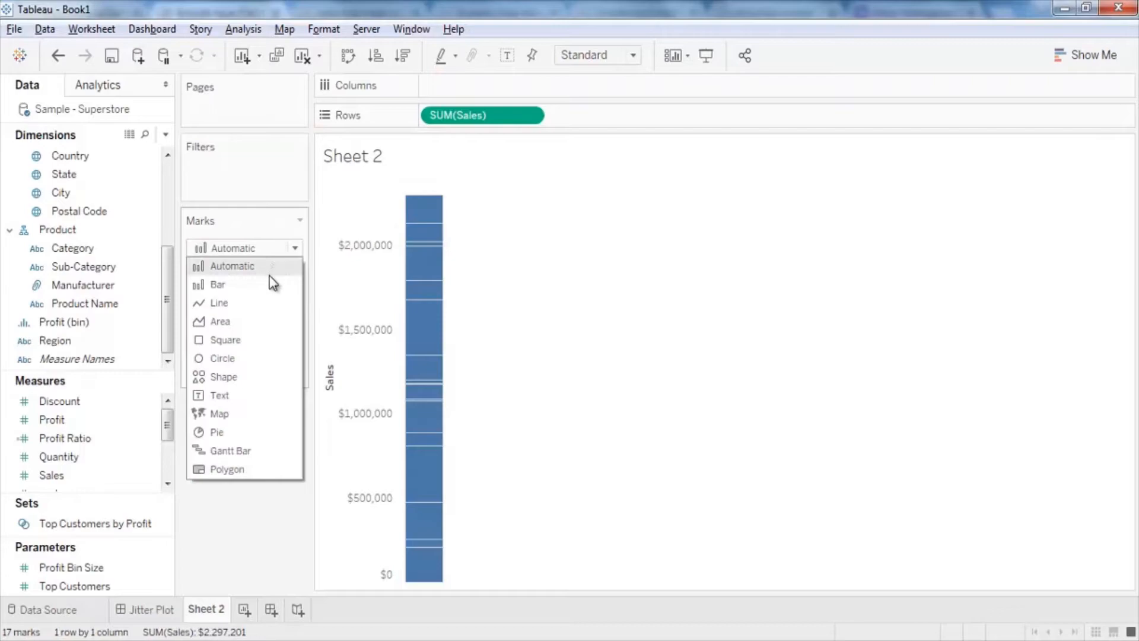
Show the marks as circles colored by Category (Furniture, Office Supplies, Technology).
left_click(222, 357)
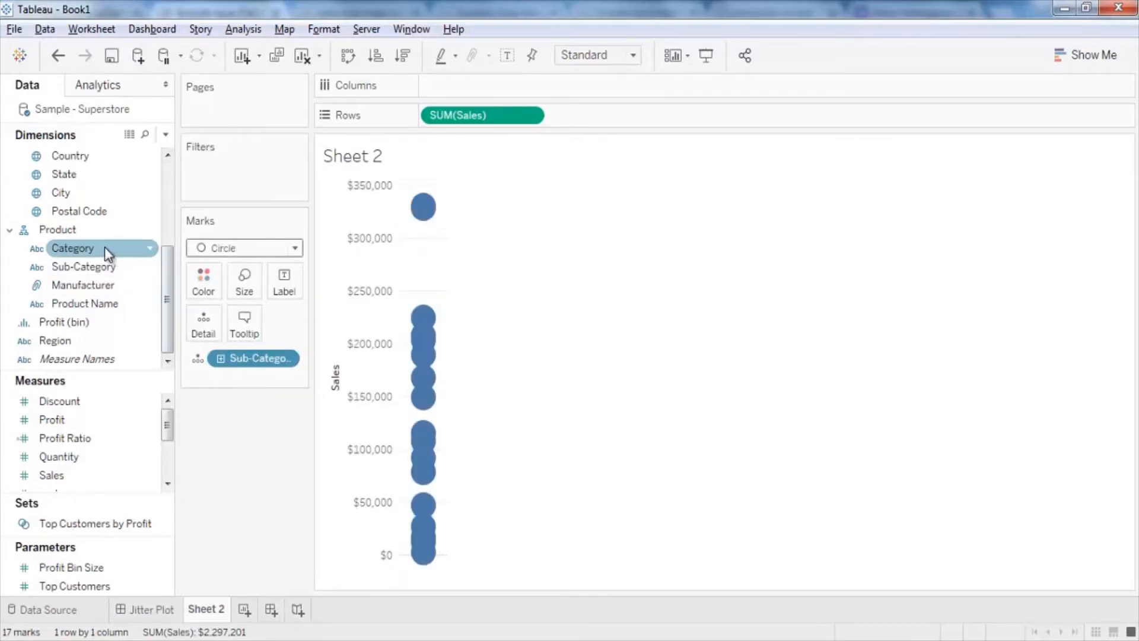
left_click_drag(73, 248, 202, 285)
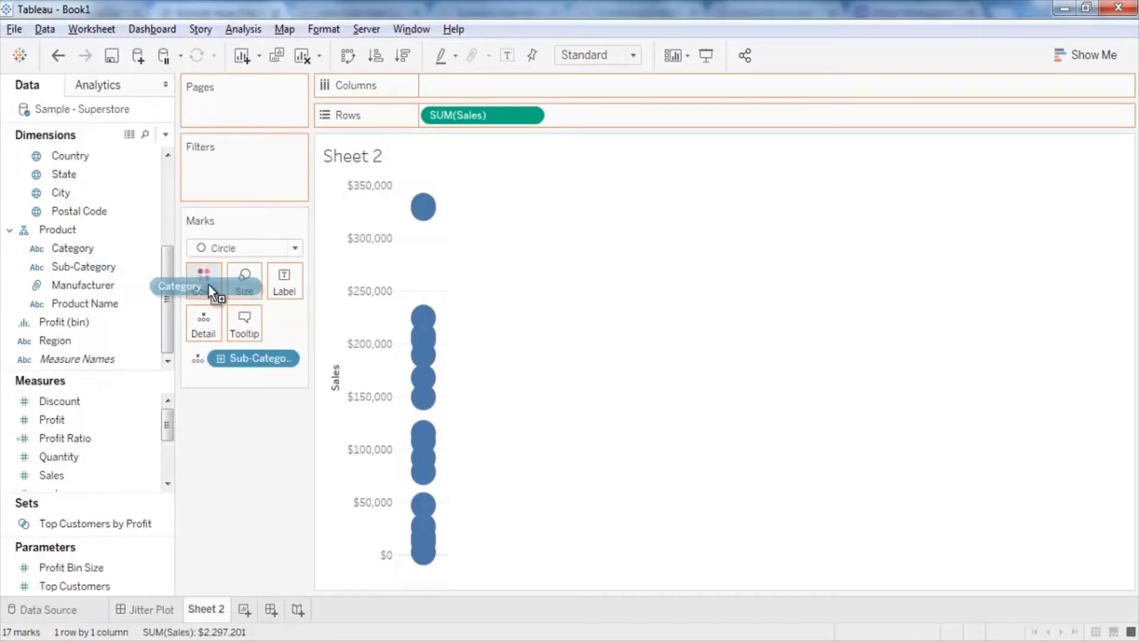
left_click_drag(180, 285, 203, 281)
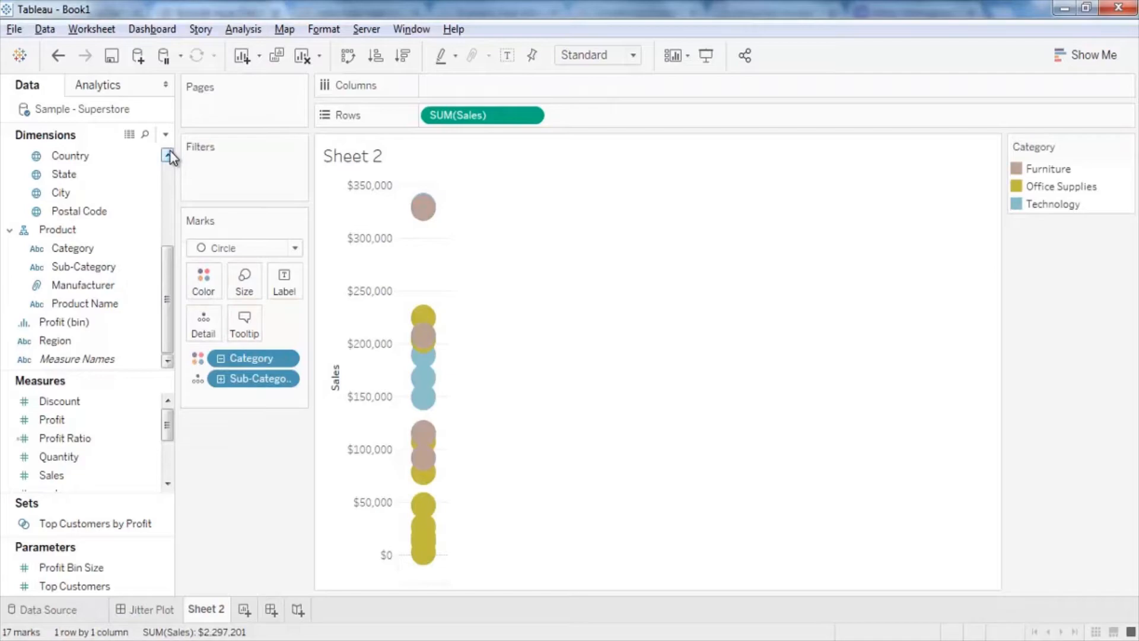
mouse_move(167, 140)
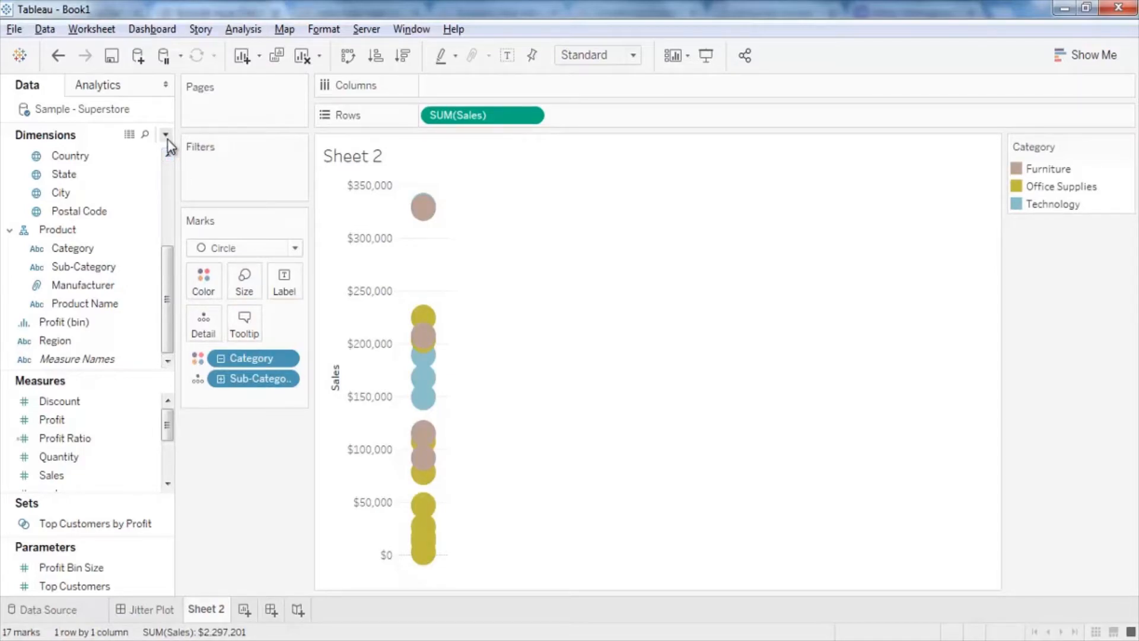
Create a calculated field named Jitter with the formula INDEX().
left_click(166, 135)
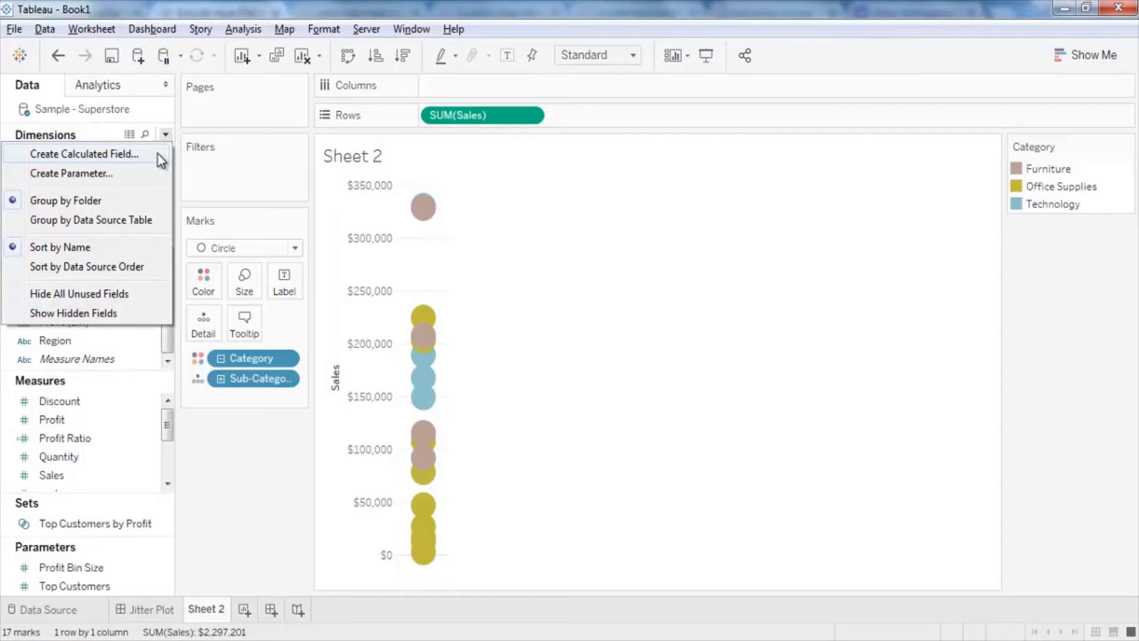
left_click(83, 153)
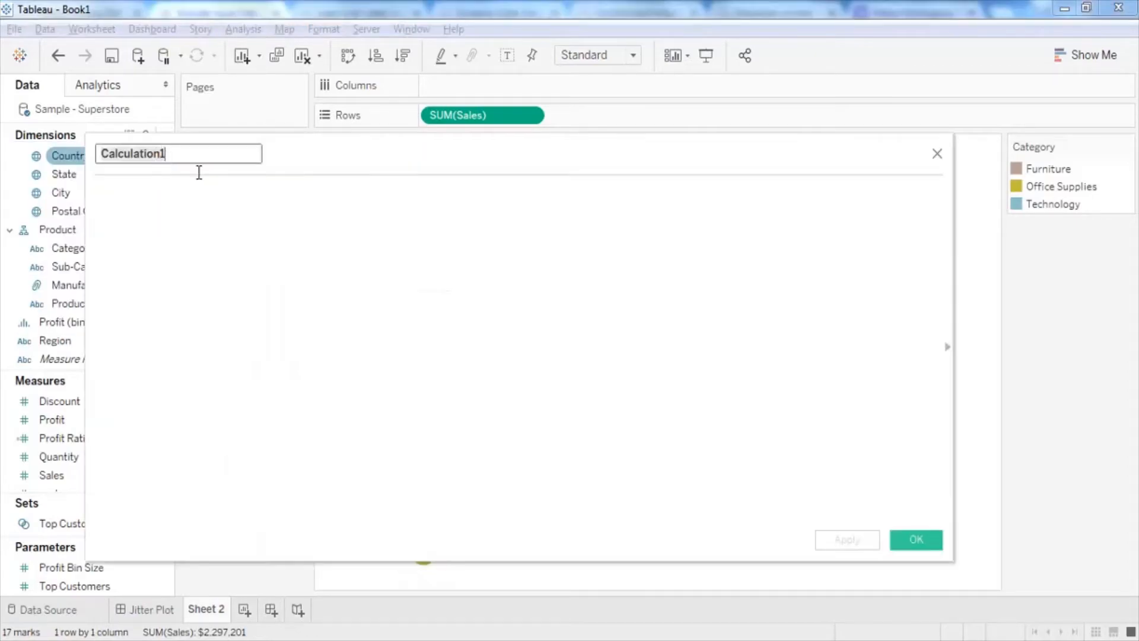
mouse_move(261, 191)
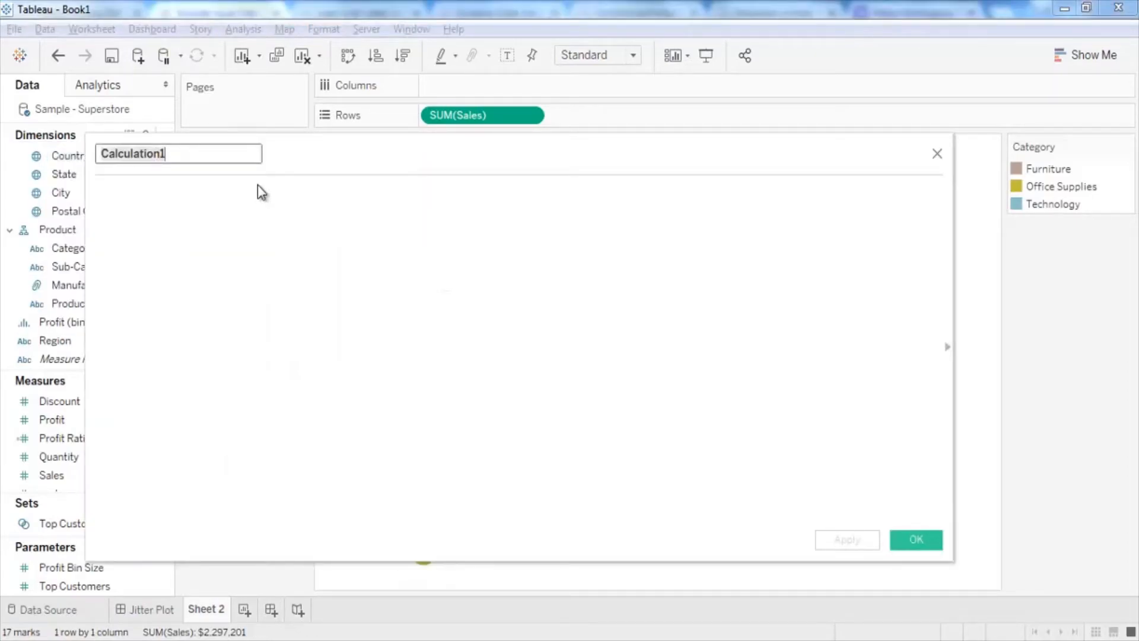
type("Jitte")
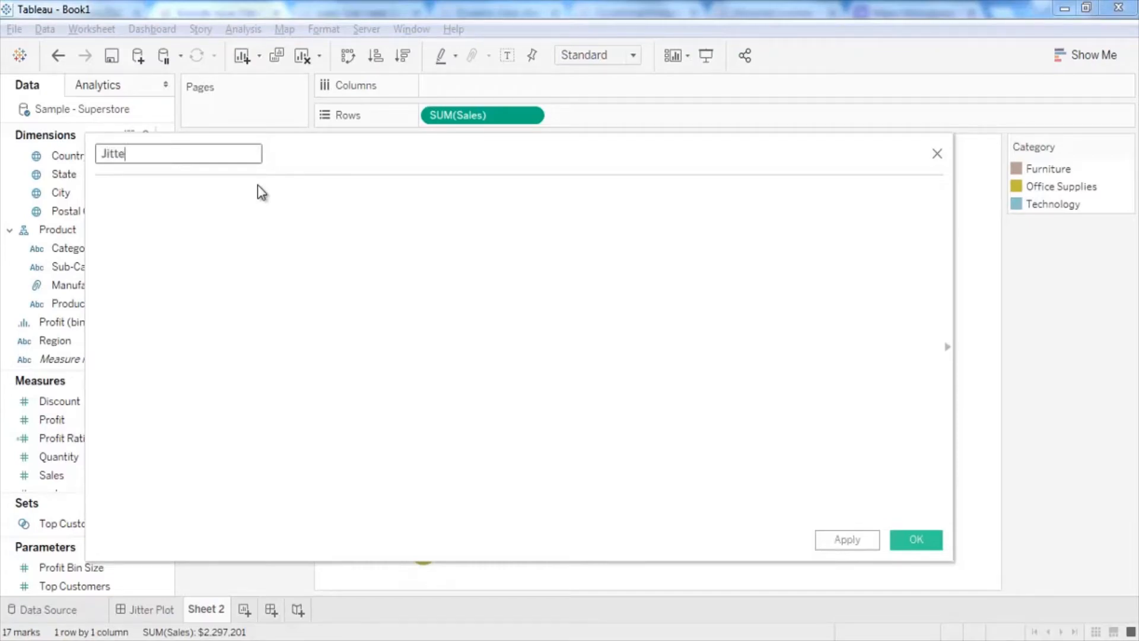
type("r")
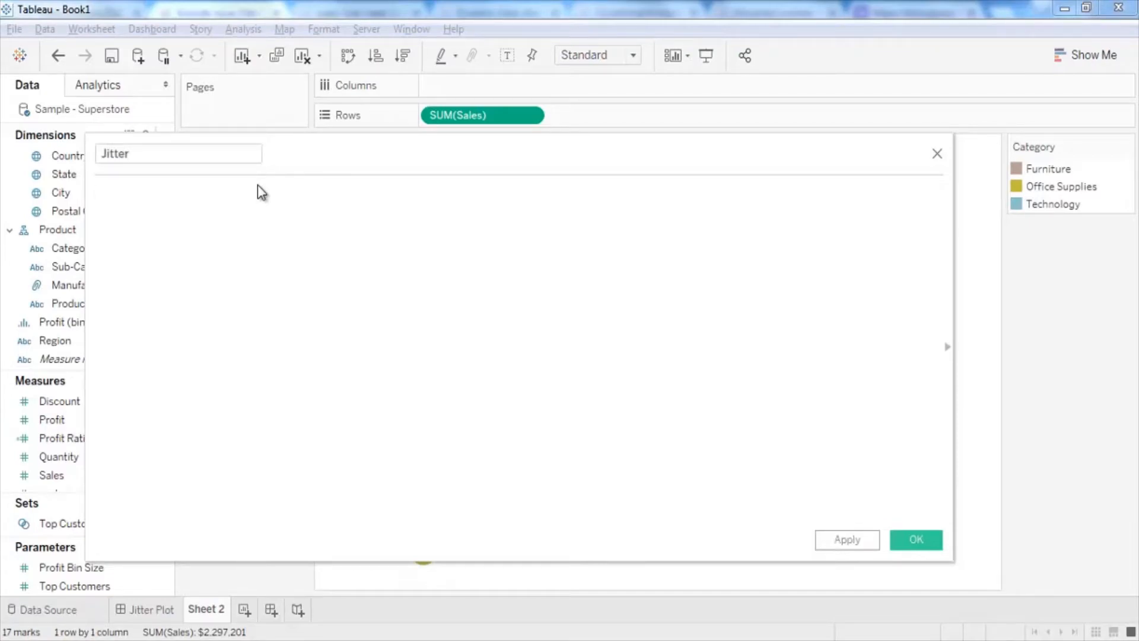
type("ind")
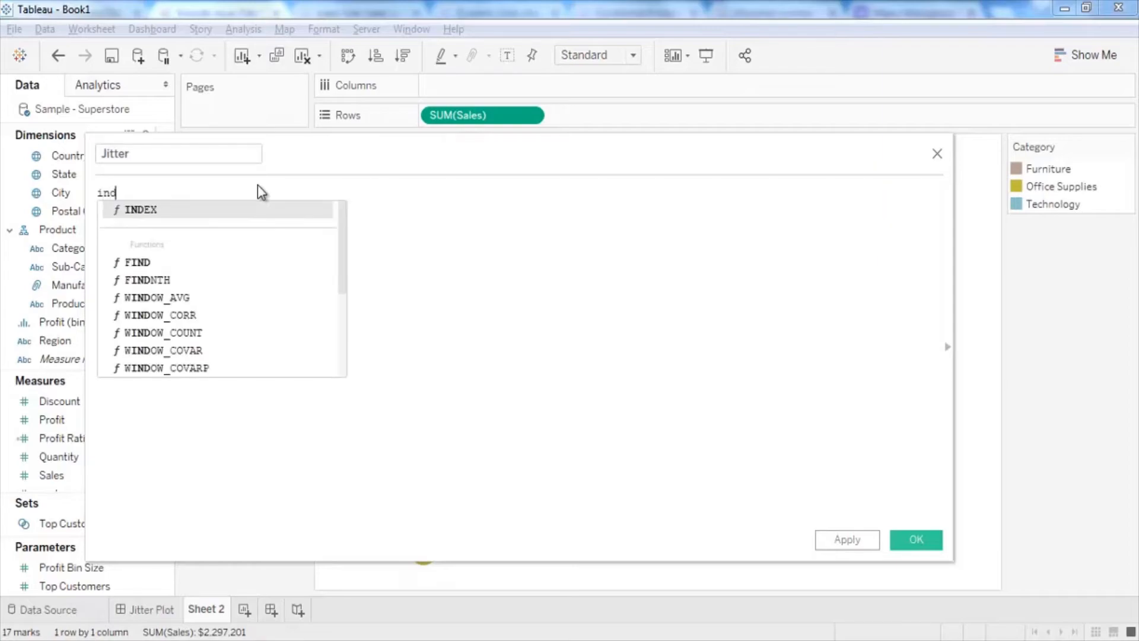
left_click(141, 209)
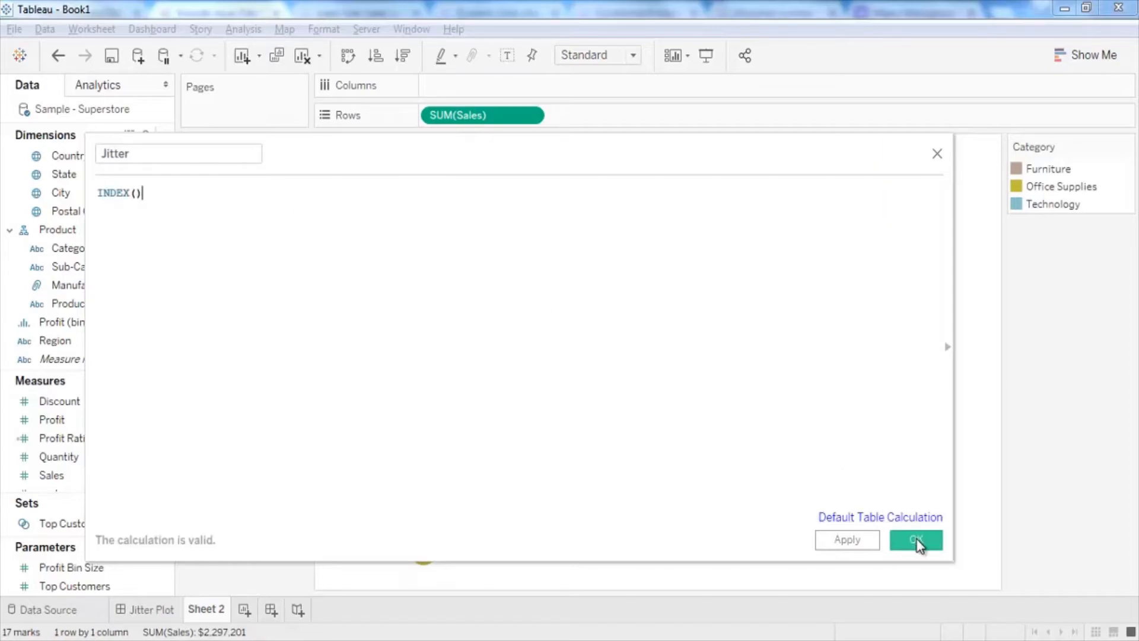
mouse_move(916, 539)
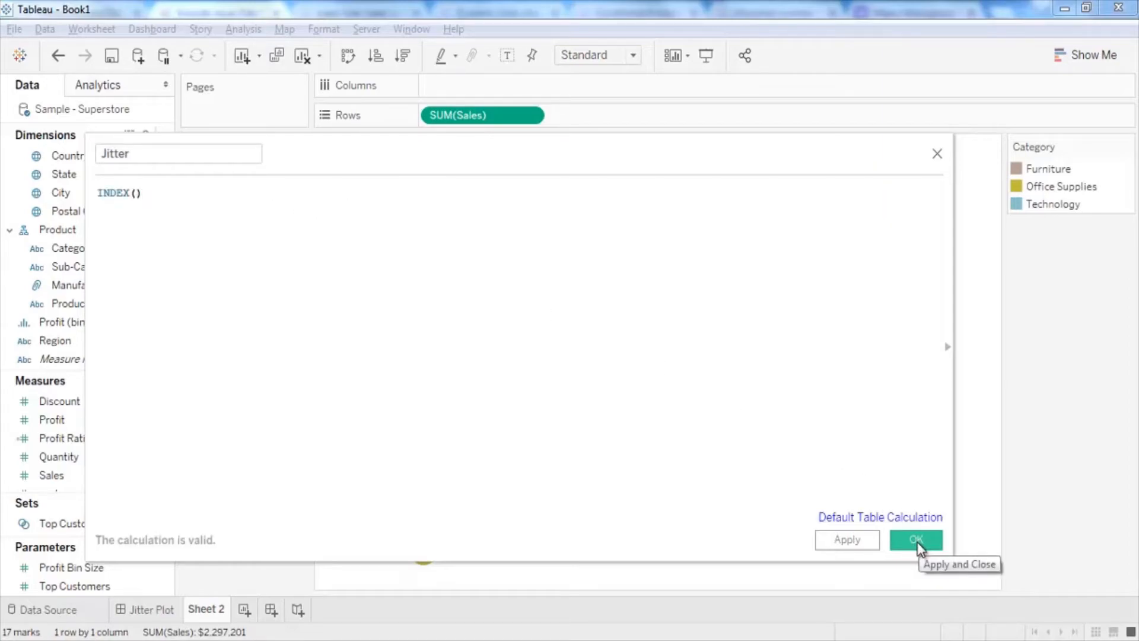
left_click(915, 540)
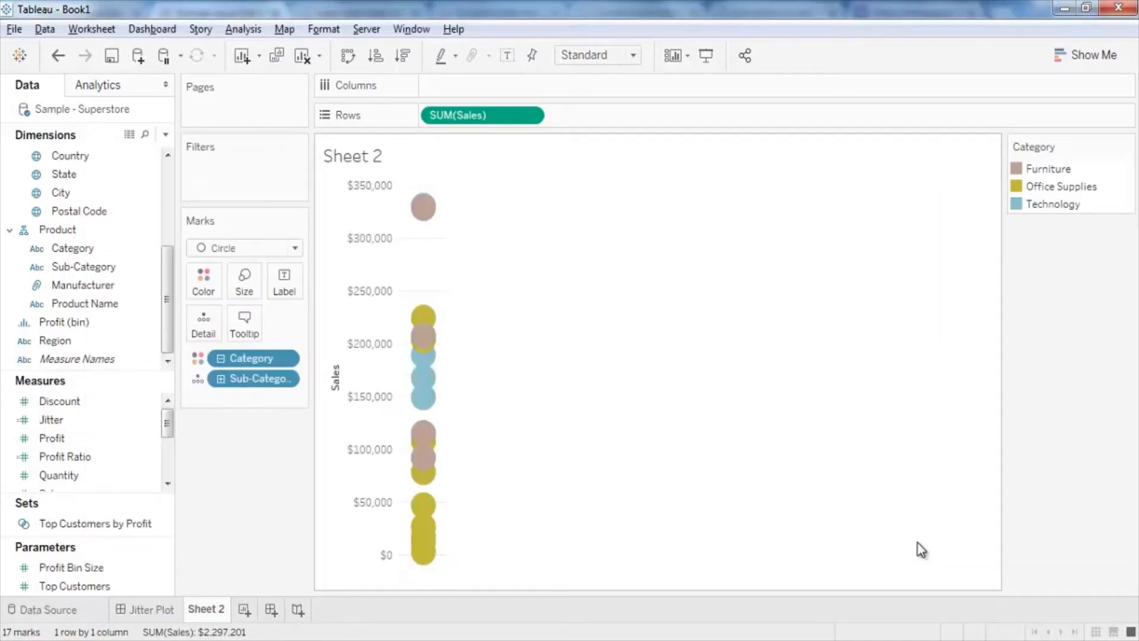
mouse_move(159, 423)
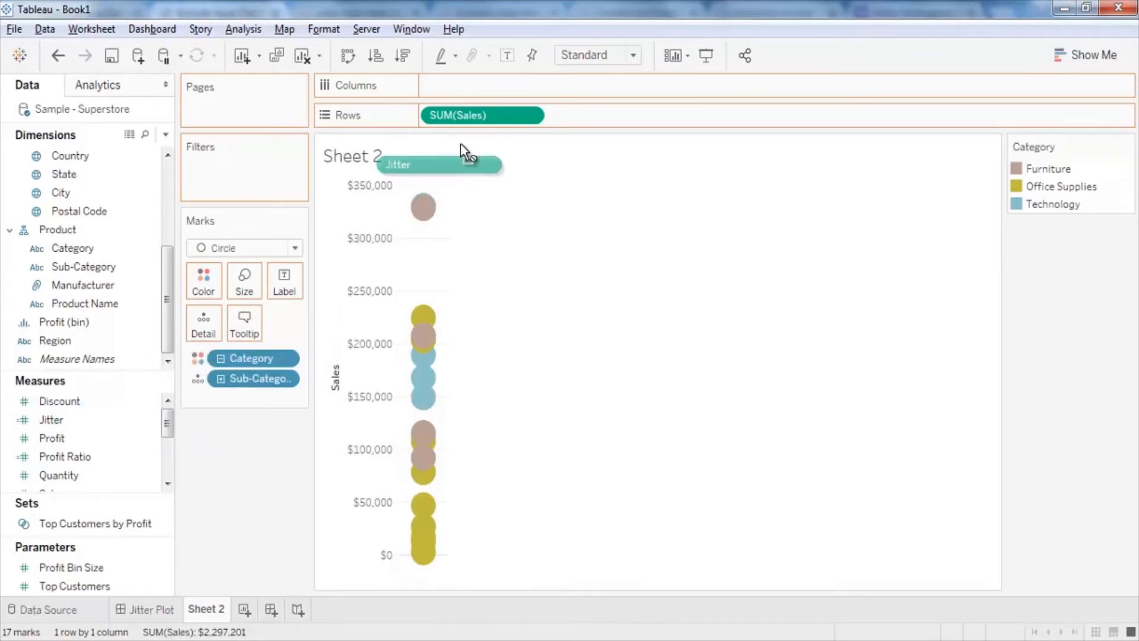
Place Jitter on Columns to give the sheet a horizontal Jitter axis.
left_click_drag(436, 163, 481, 85)
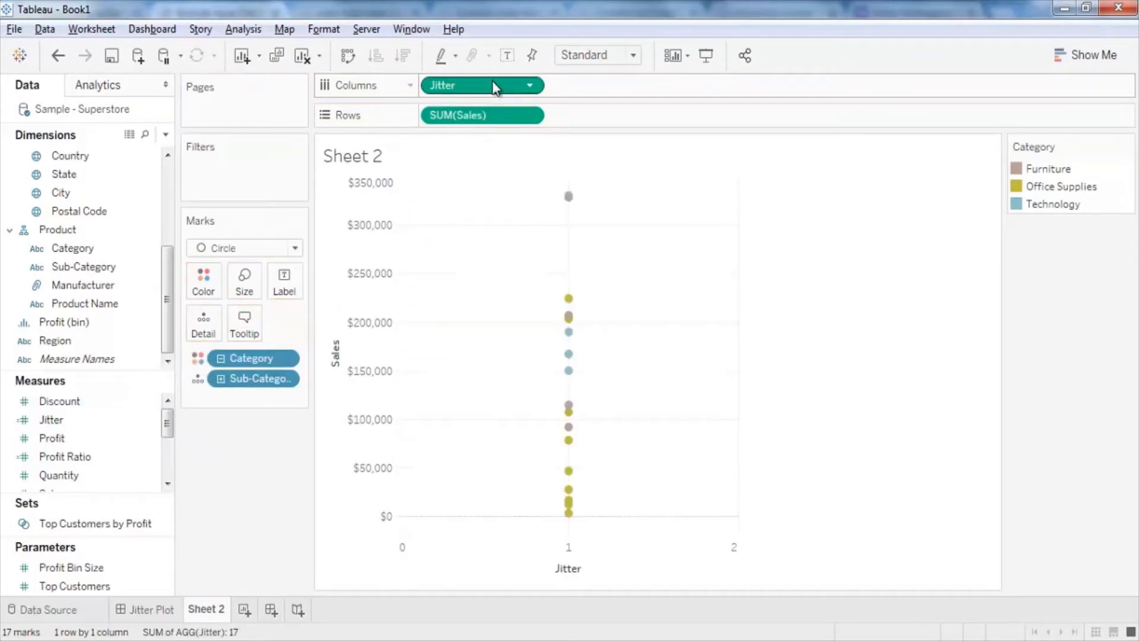
mouse_move(506, 89)
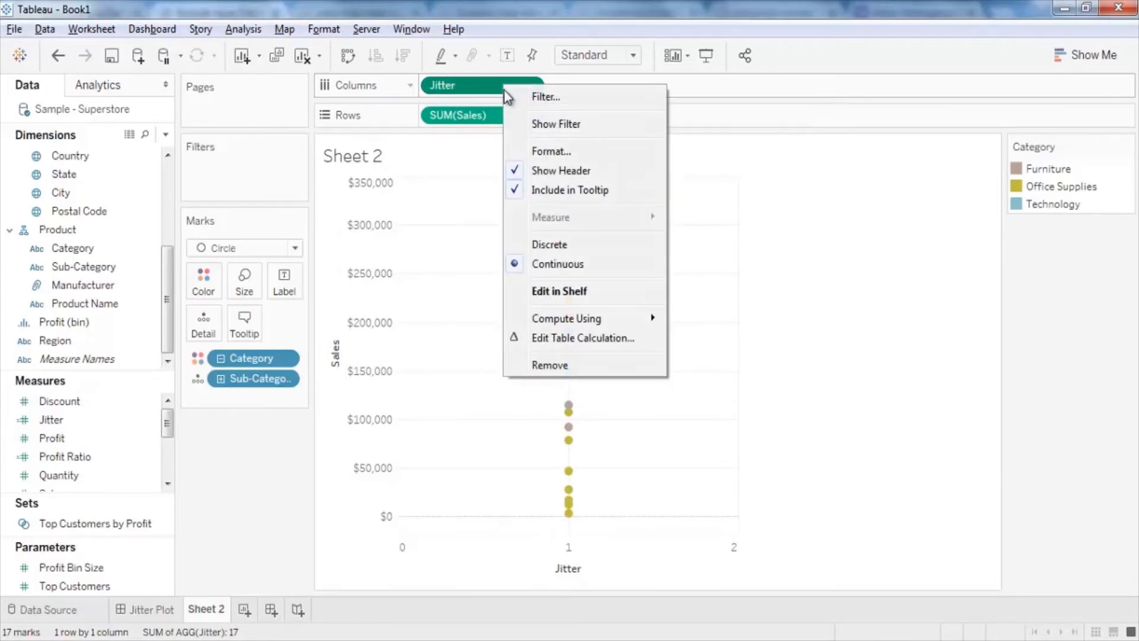
mouse_move(567, 318)
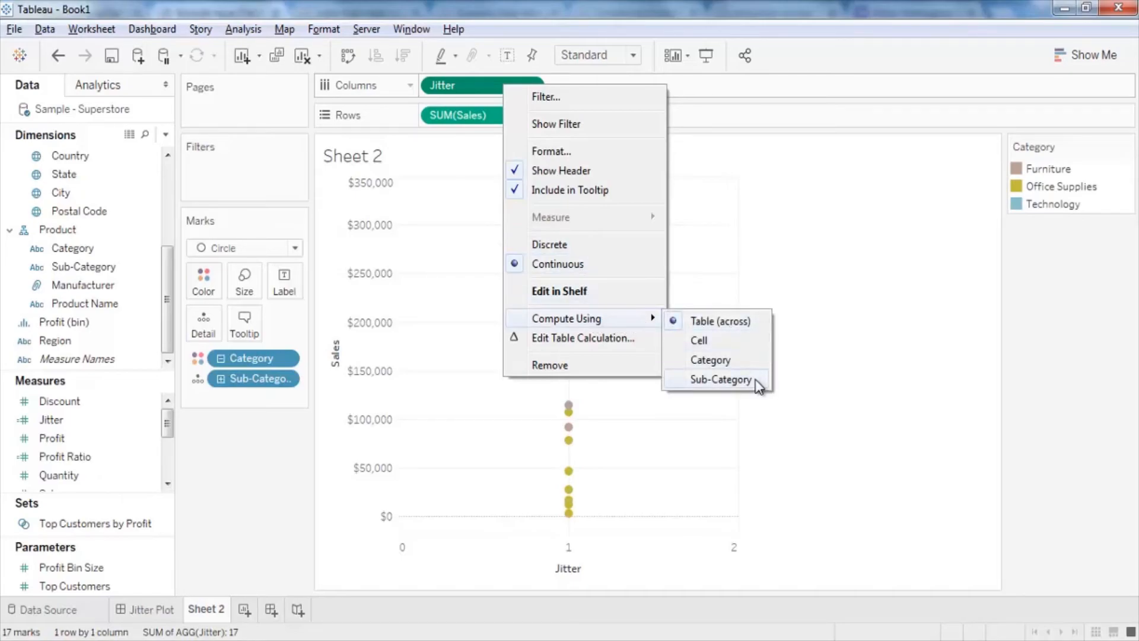
Compute Jitter using Sub-Category so the circles spread across values 1 to 9.
left_click(720, 379)
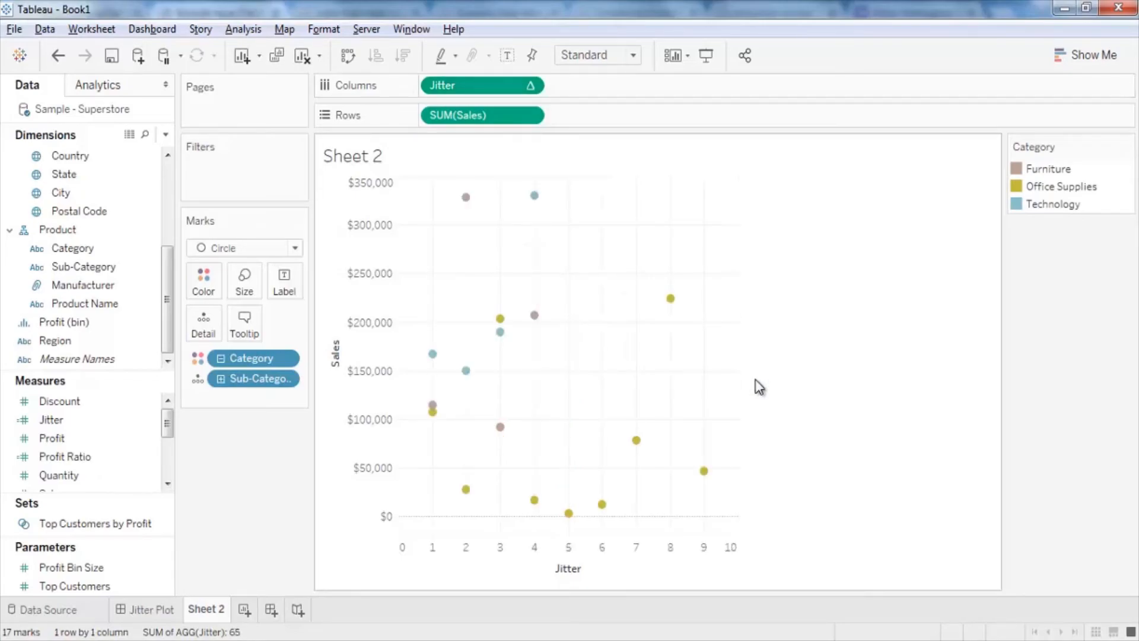